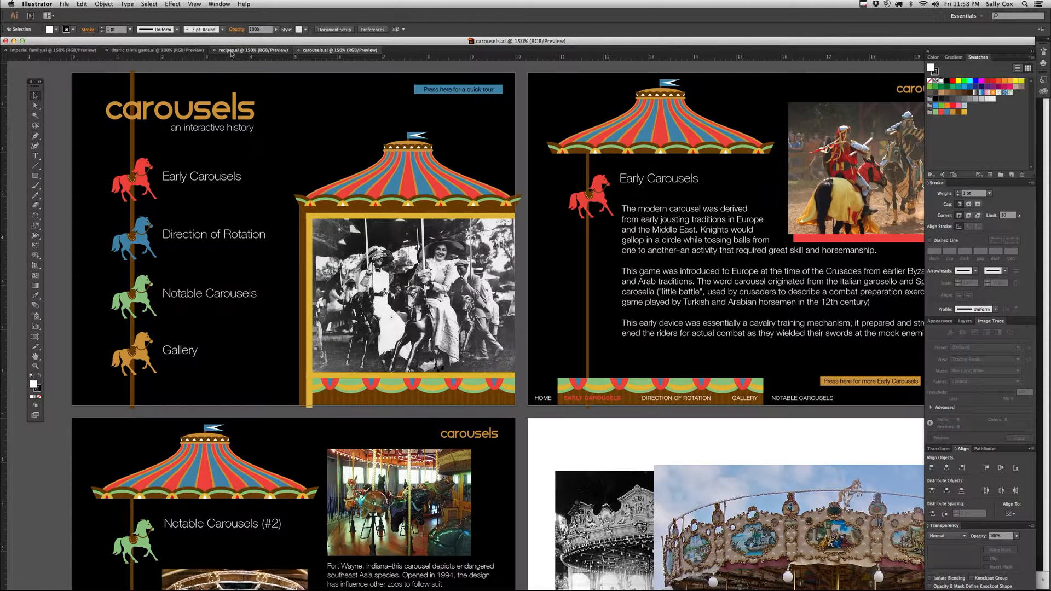
View the Titanic trivia game document, then bring Imperial Family back to the front
left_click(157, 49)
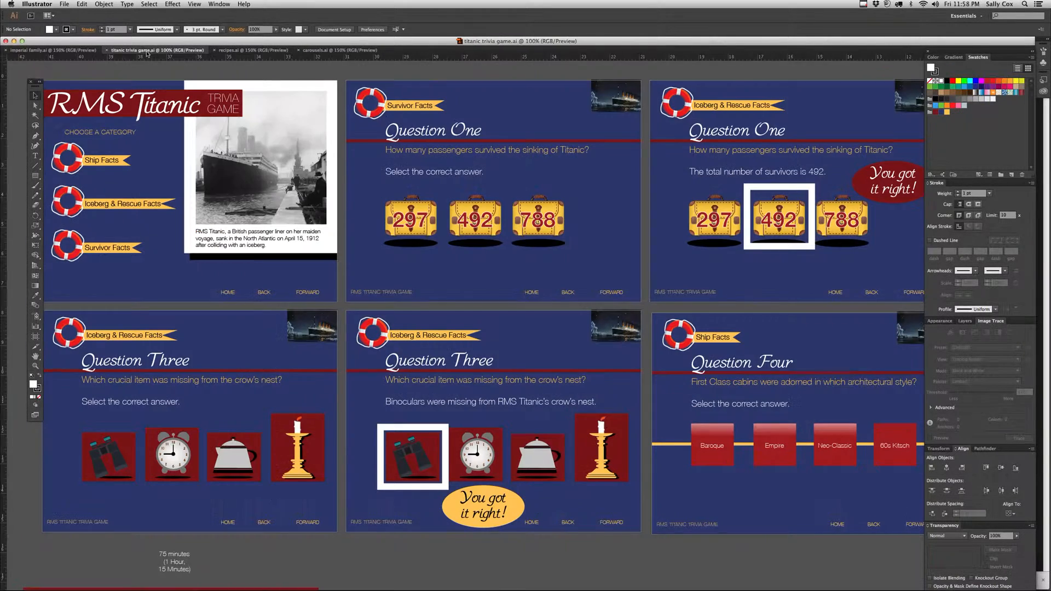
left_click(44, 49)
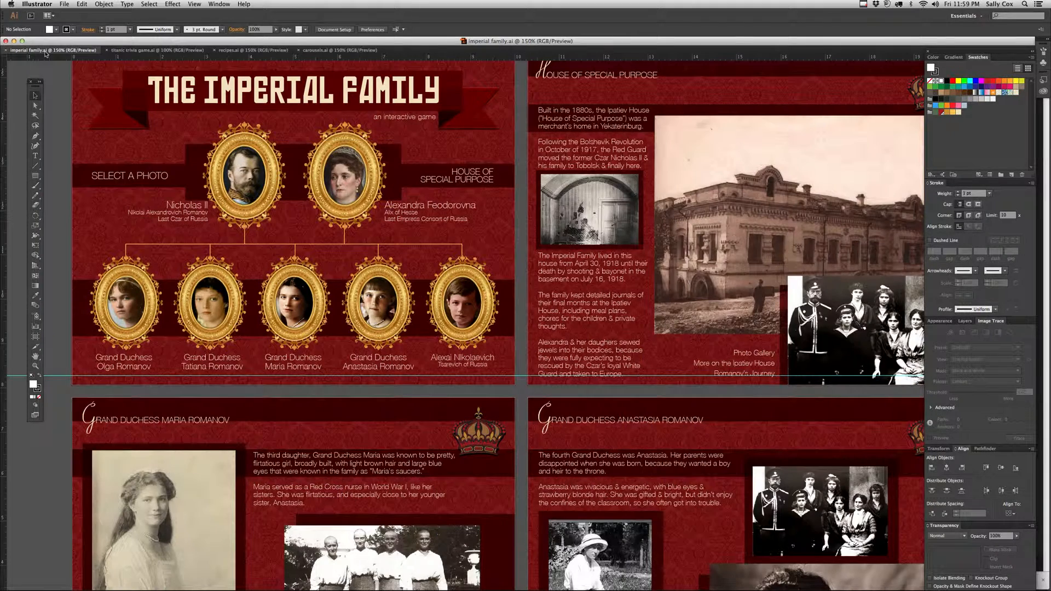
mouse_move(44, 49)
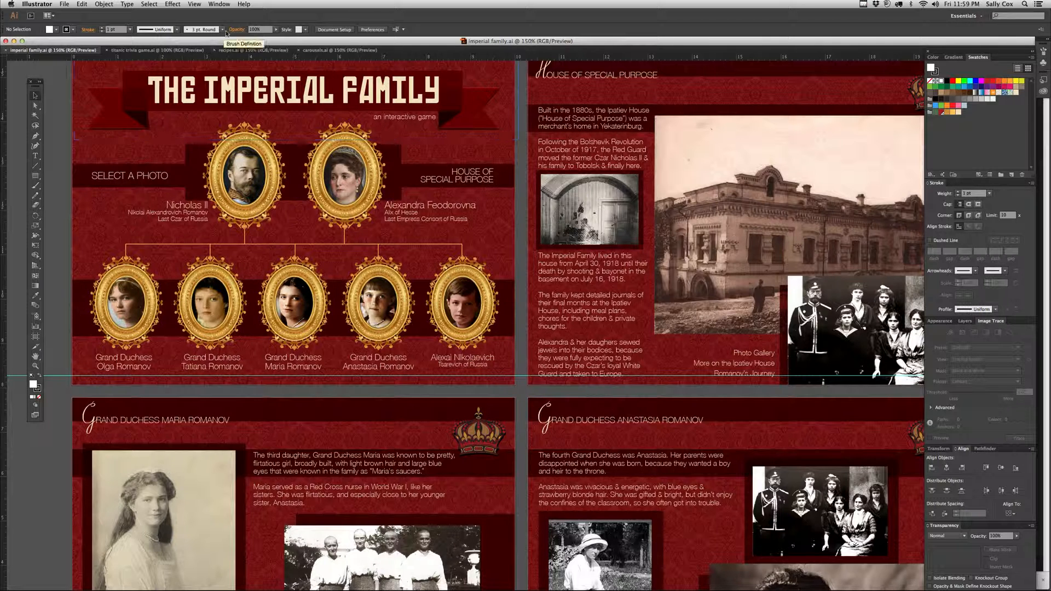
Load the Baroque and Impressionism art-history swatch libraries as floating panels
left_click(219, 5)
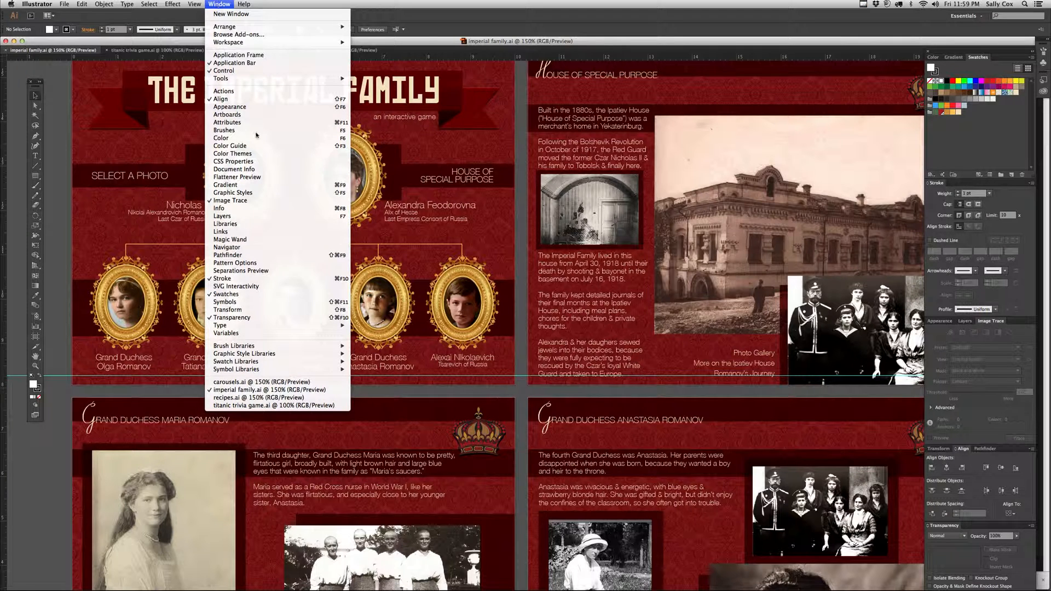
mouse_move(236, 361)
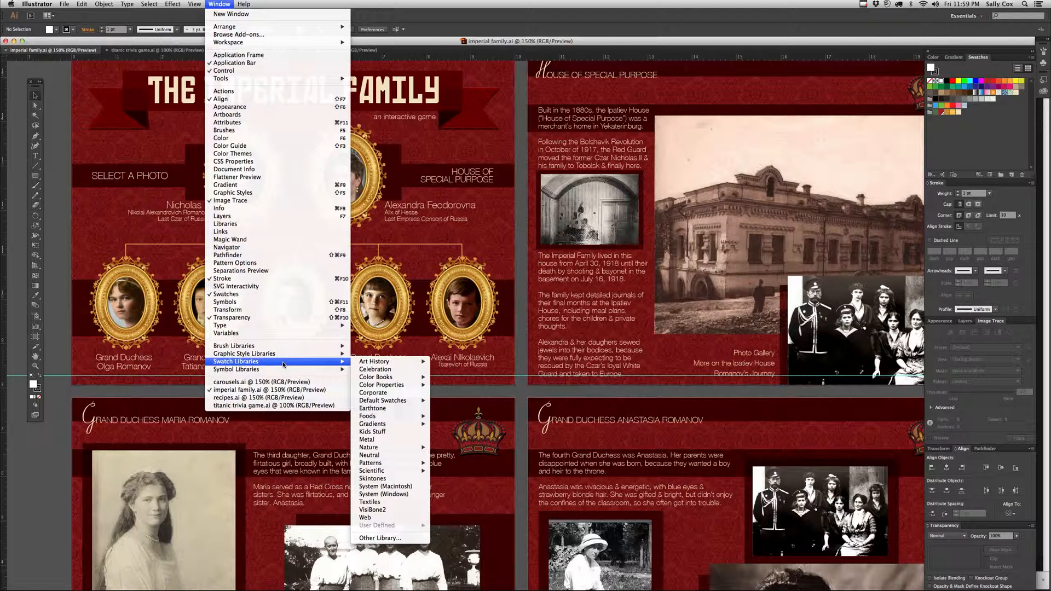
mouse_move(374, 362)
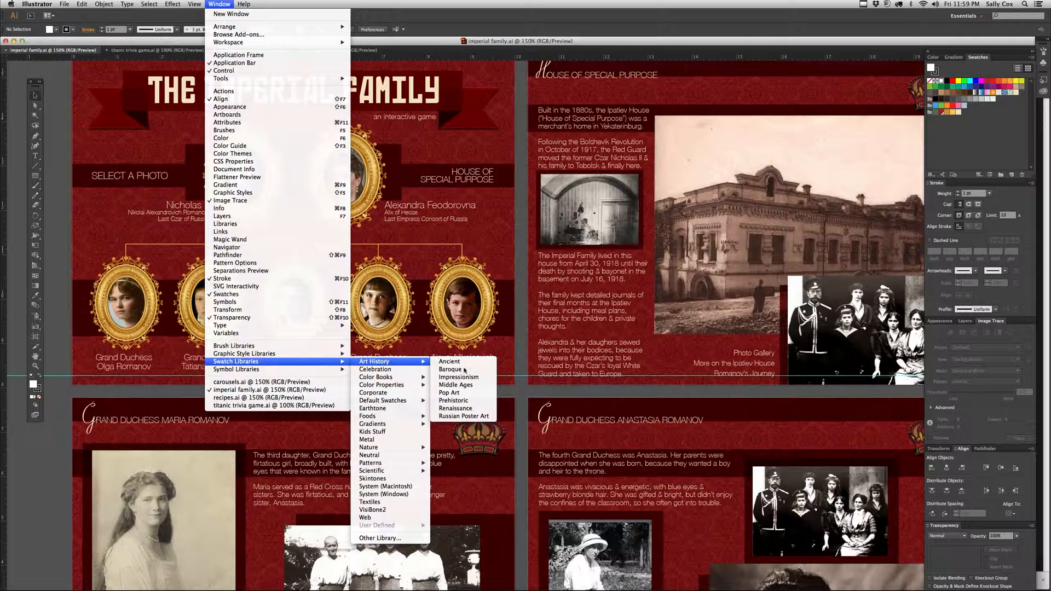
mouse_move(450, 368)
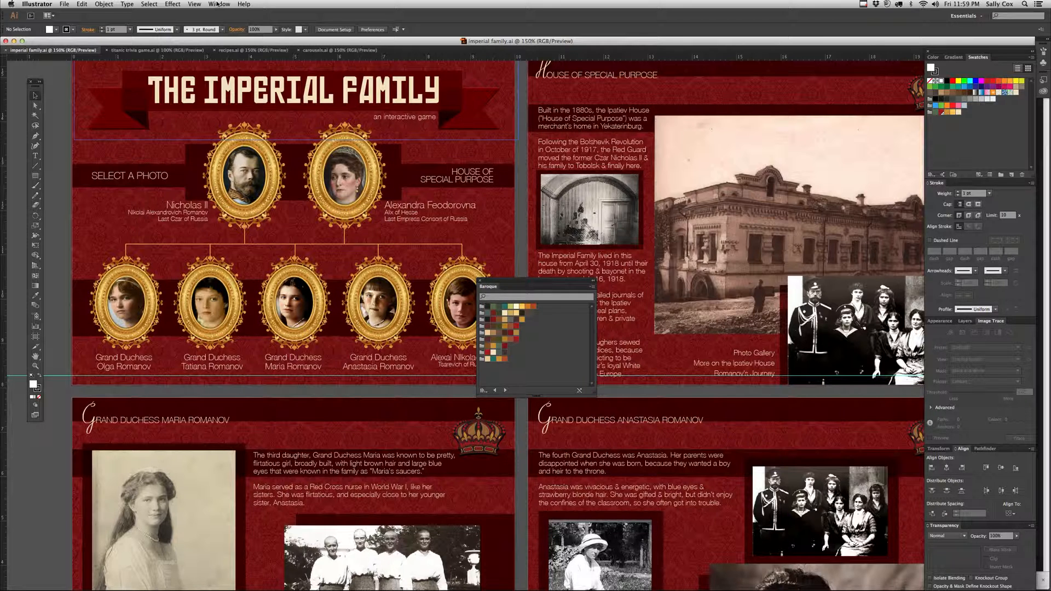
left_click(219, 5)
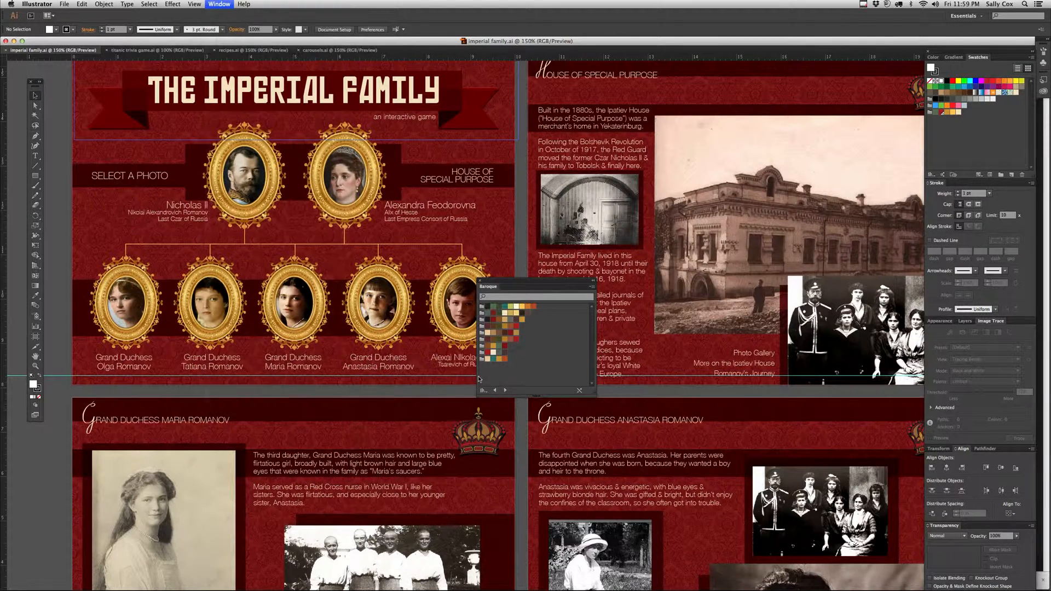
left_click(517, 286)
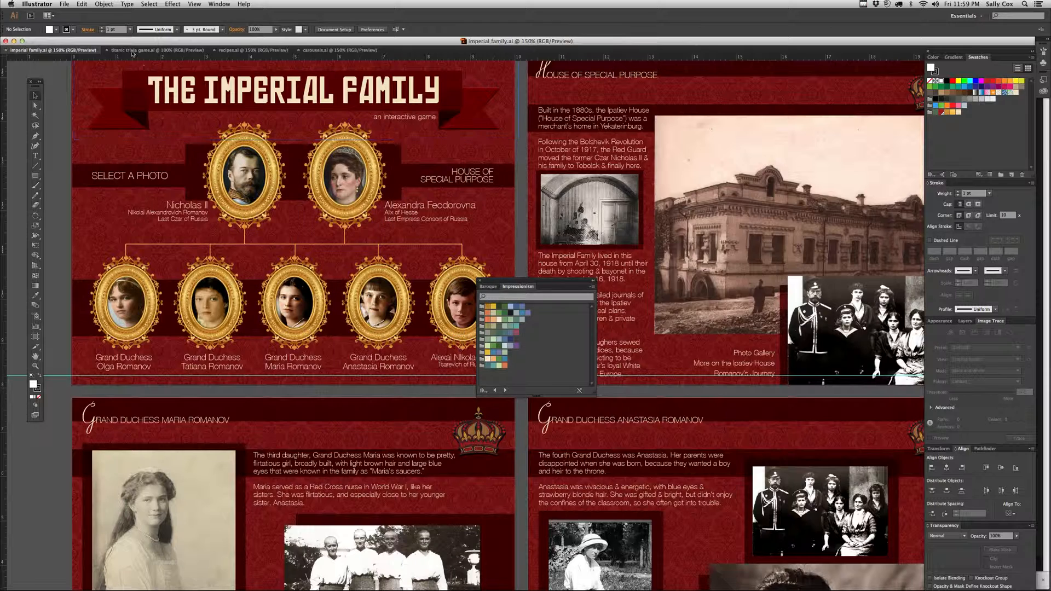
Move through the Titanic, Recipes and carousels documents with the libraries still showing
left_click(155, 49)
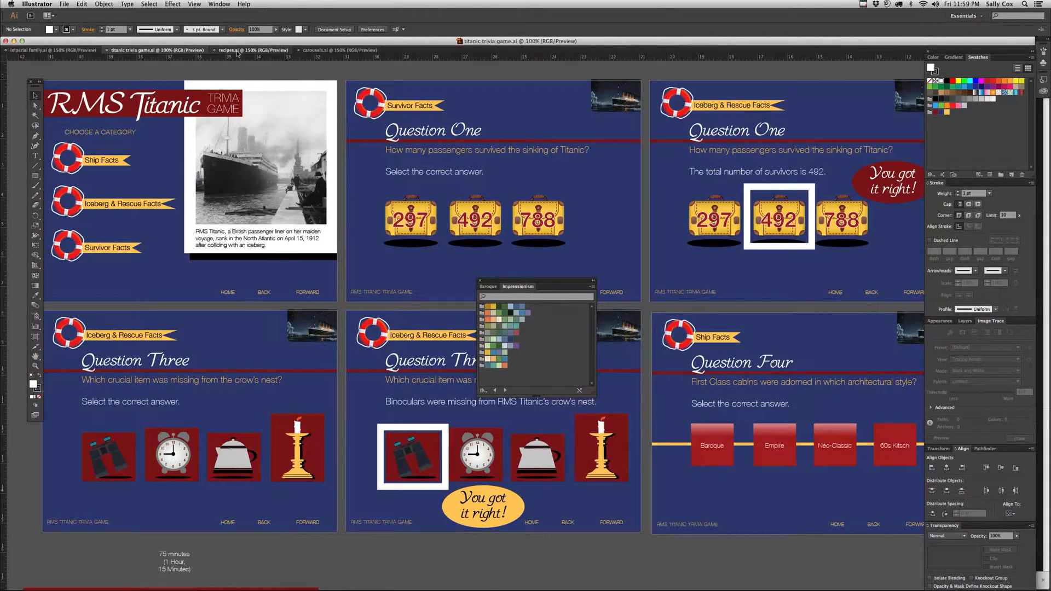
left_click(252, 49)
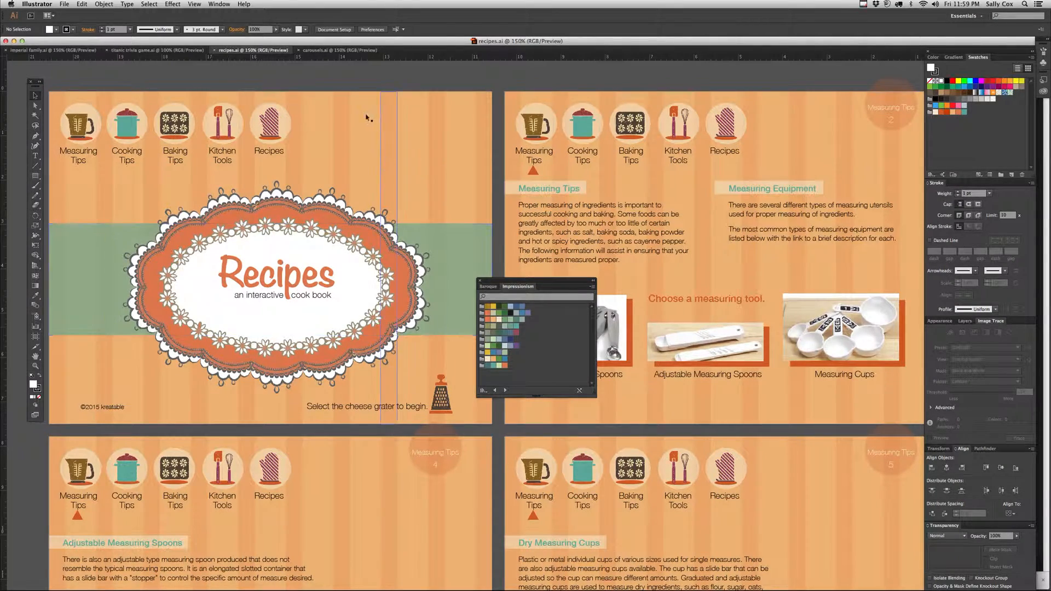
left_click(341, 49)
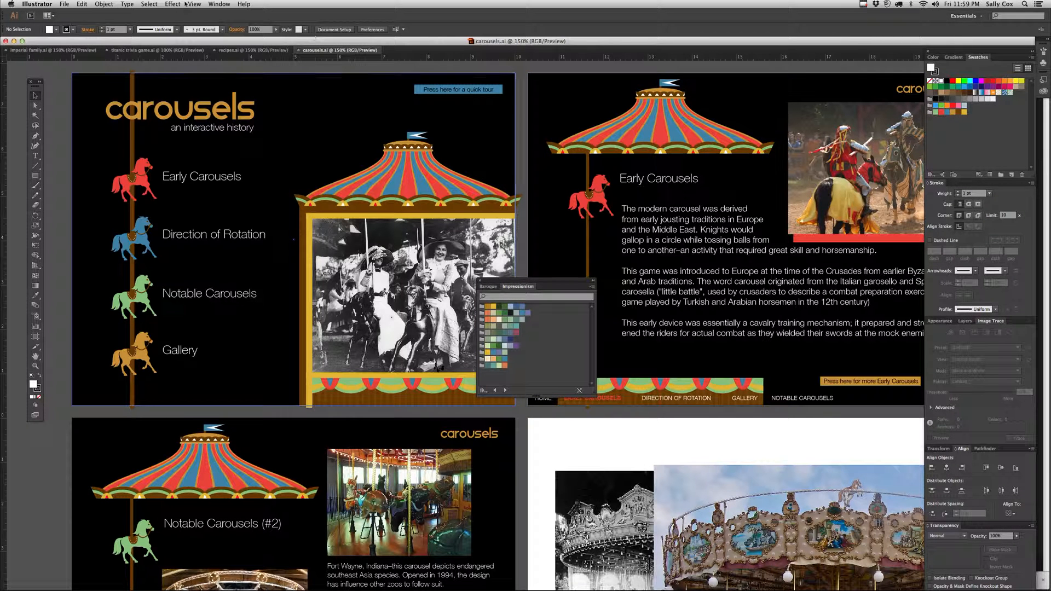
Bring up the swatch library categories again to reach Art History > Baroque
left_click(219, 5)
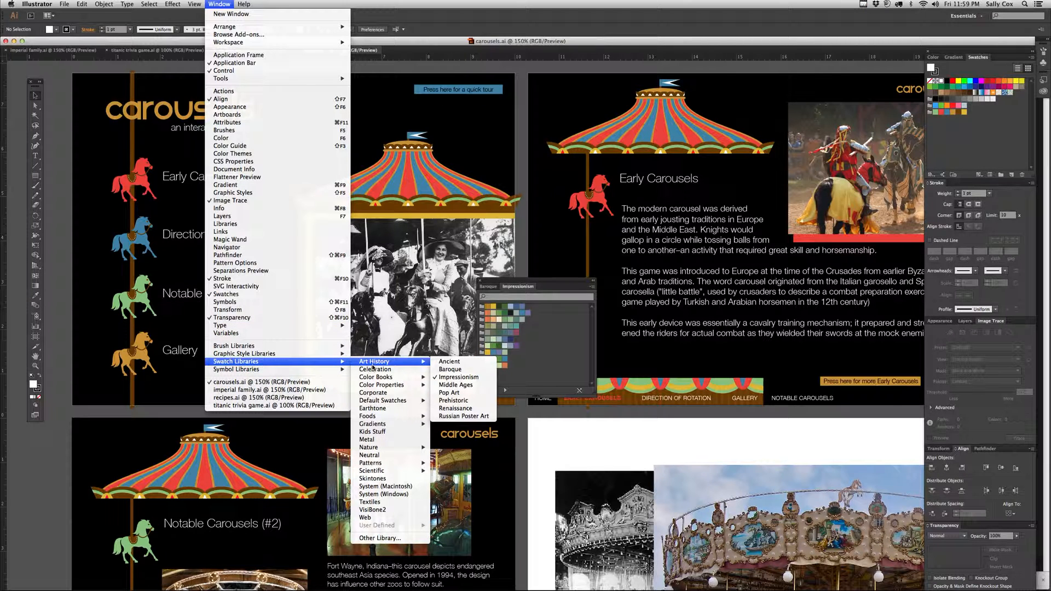
mouse_move(369, 455)
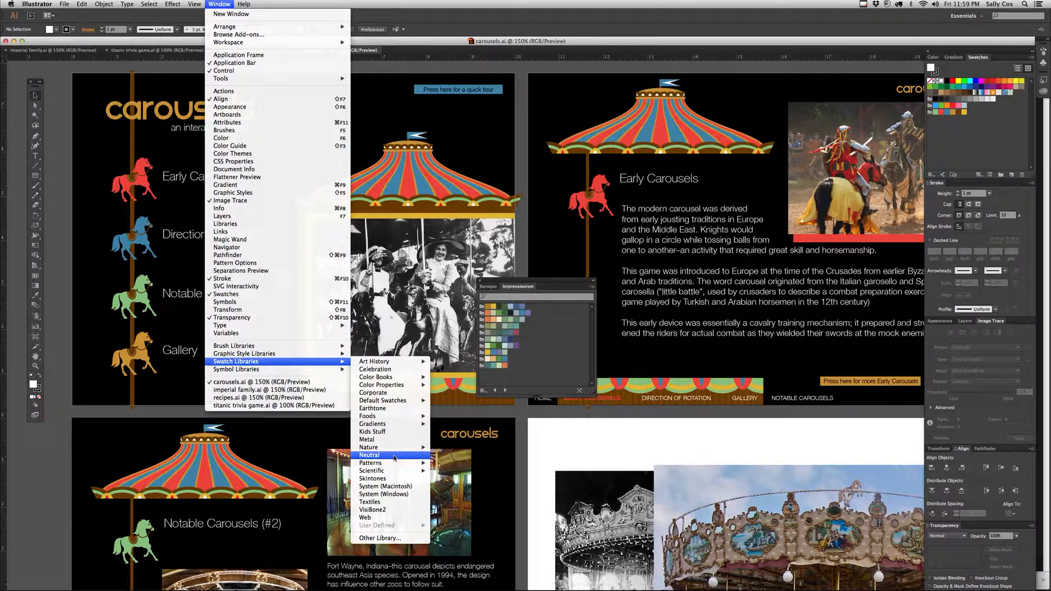
mouse_move(368, 416)
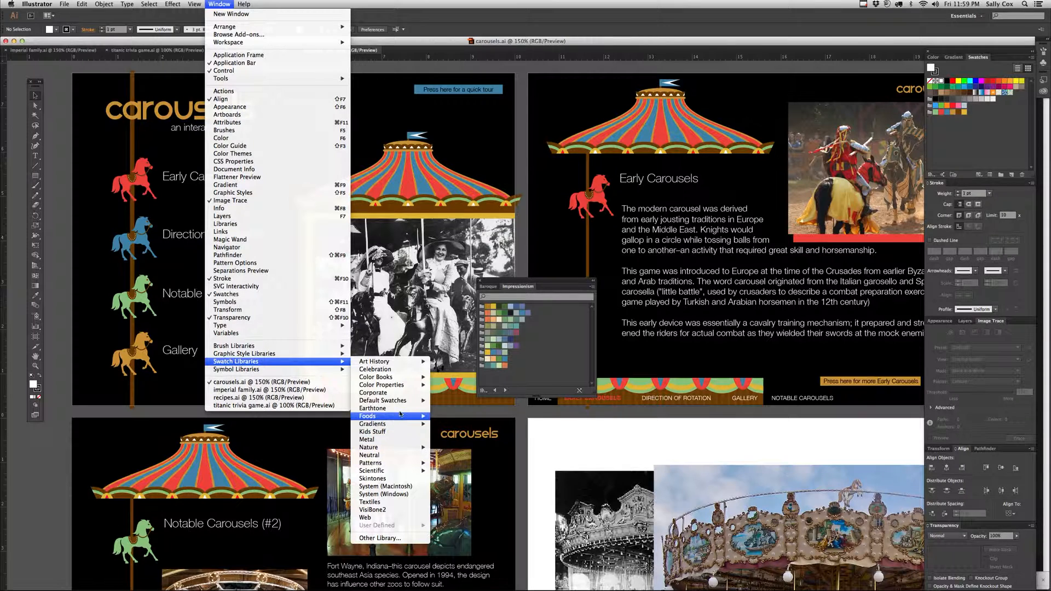
mouse_move(369, 447)
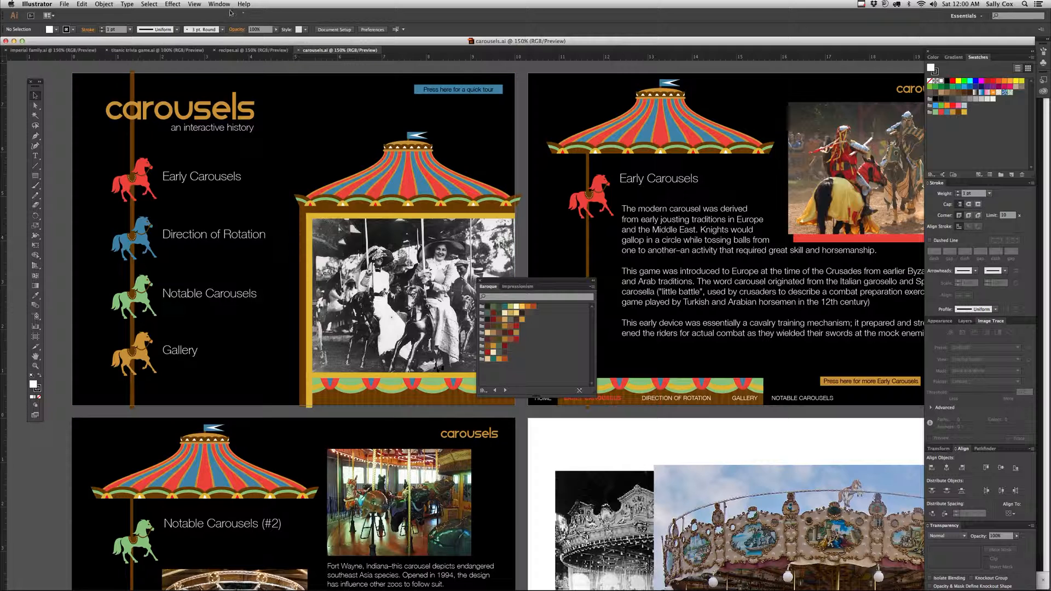
Load the PANTONE+ Solid Coated colour book and show it in Large Thumbnail View
left_click(219, 4)
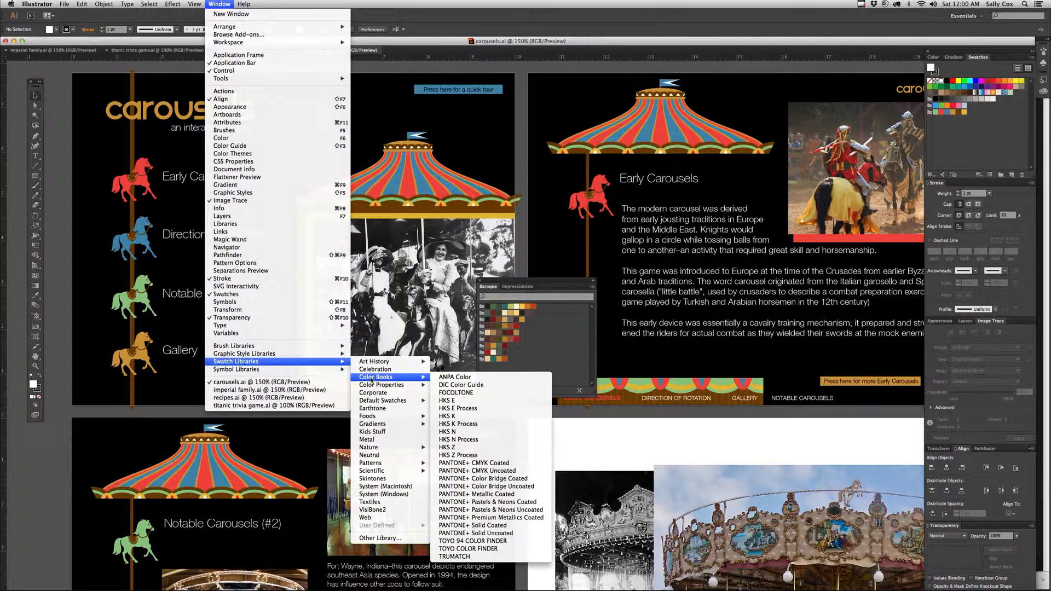
mouse_move(491, 518)
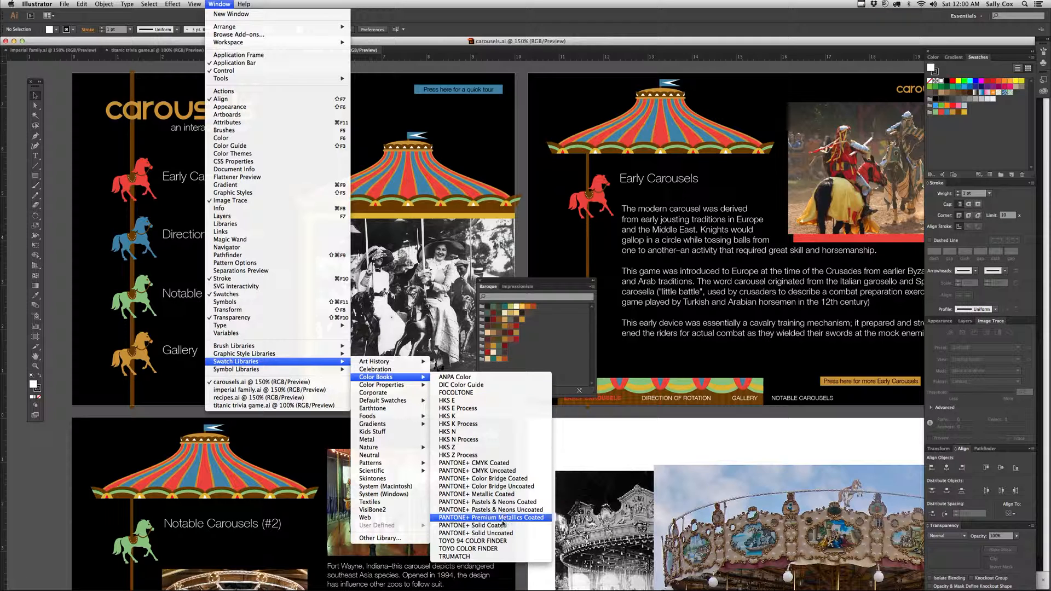
mouse_move(476, 524)
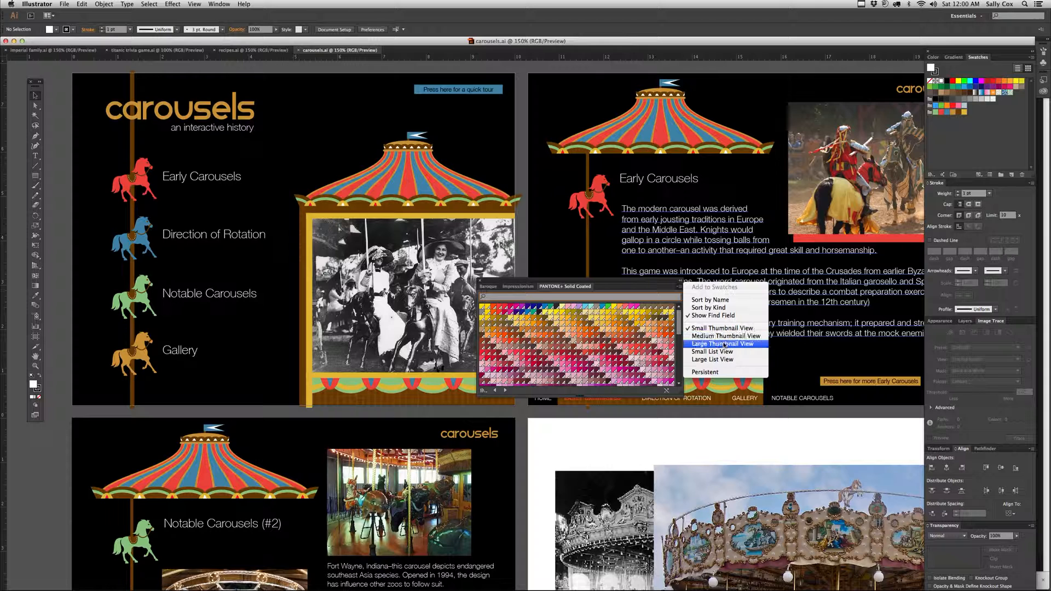
left_click(713, 359)
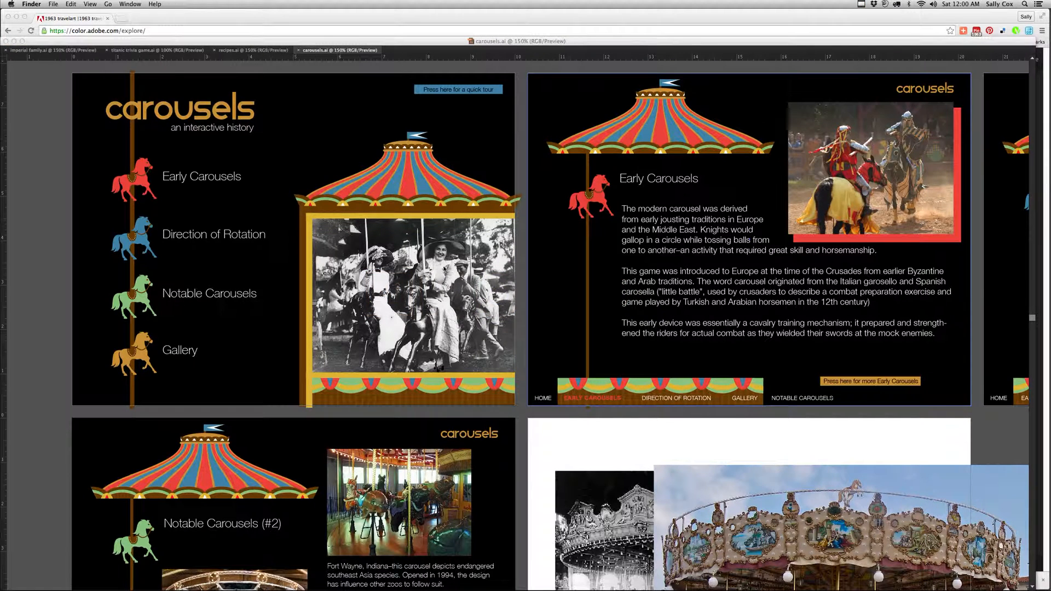
key("cmd+tab")
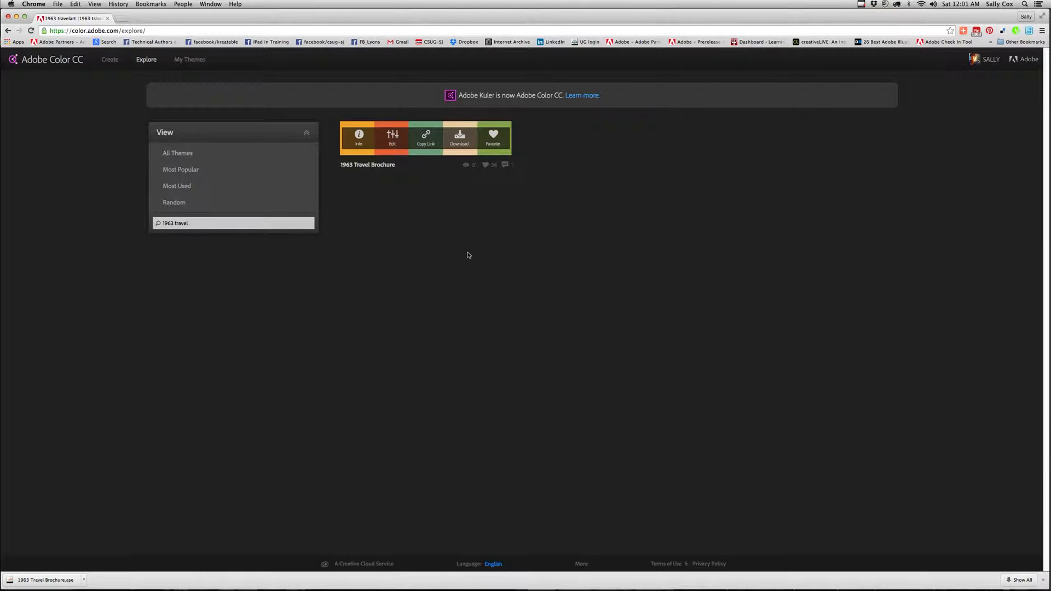
mouse_move(85, 79)
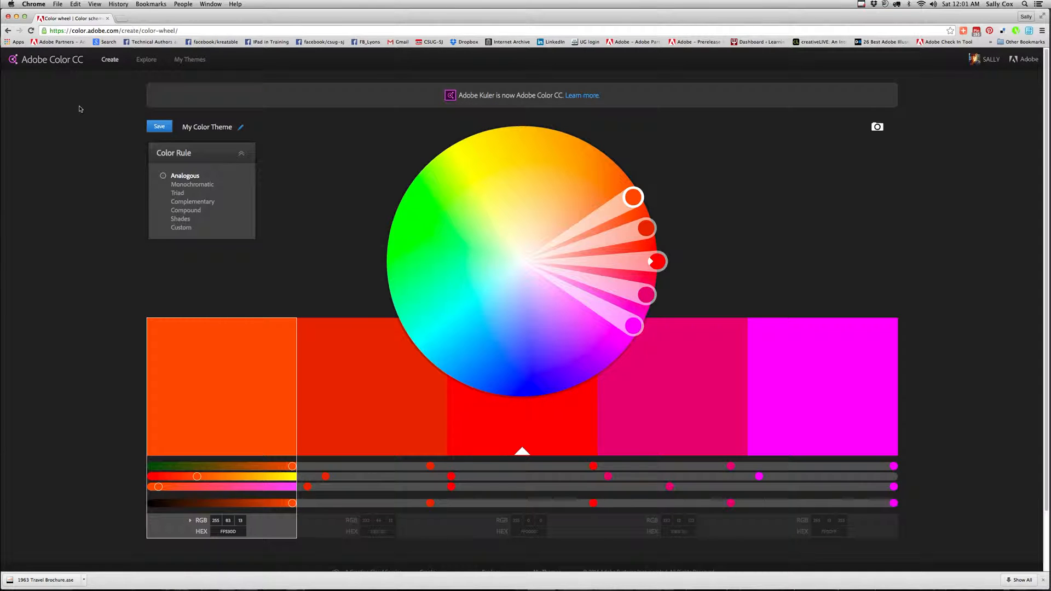
mouse_move(130, 177)
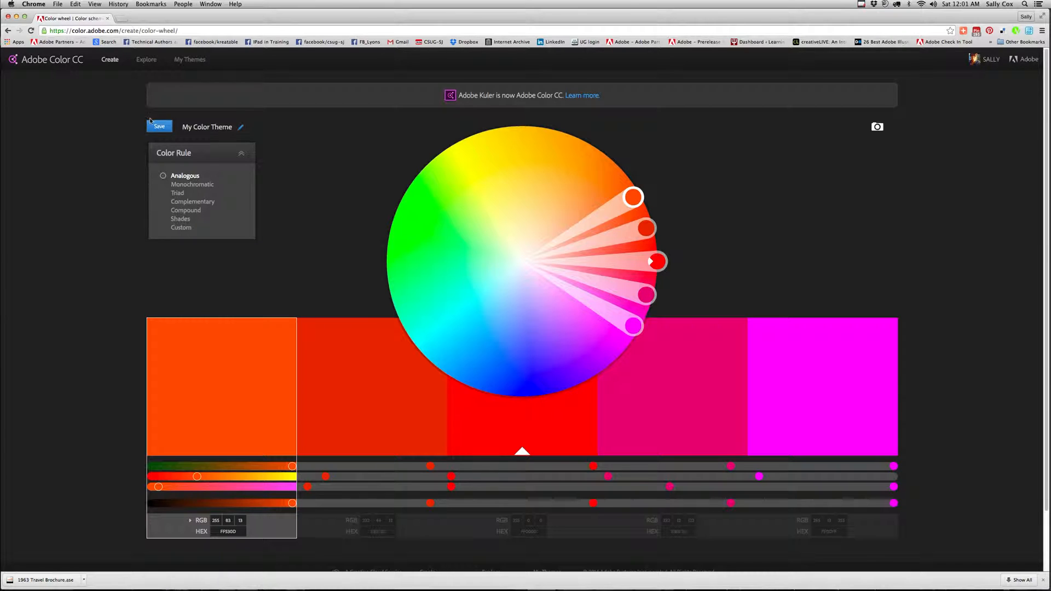
Go to Explore and search the community themes for 'dentistry'
left_click(146, 59)
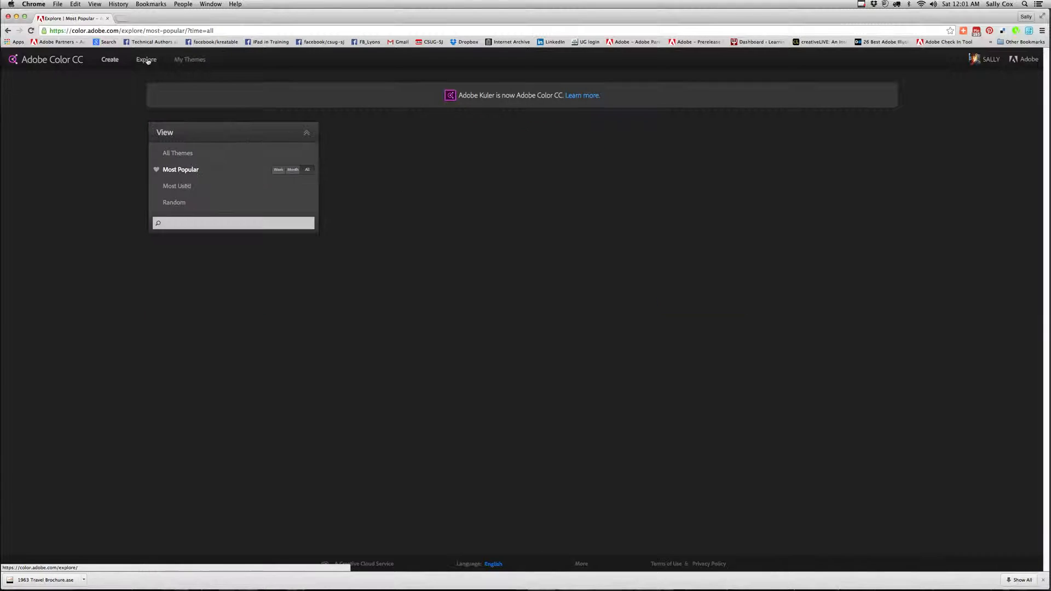
left_click(146, 59)
type("dentistry")
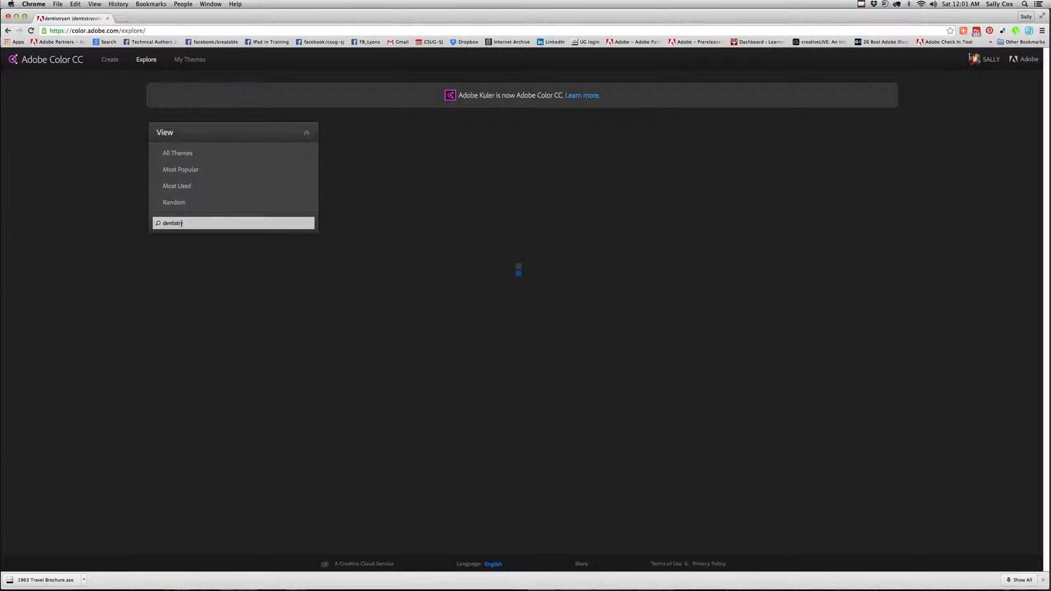
key("enter")
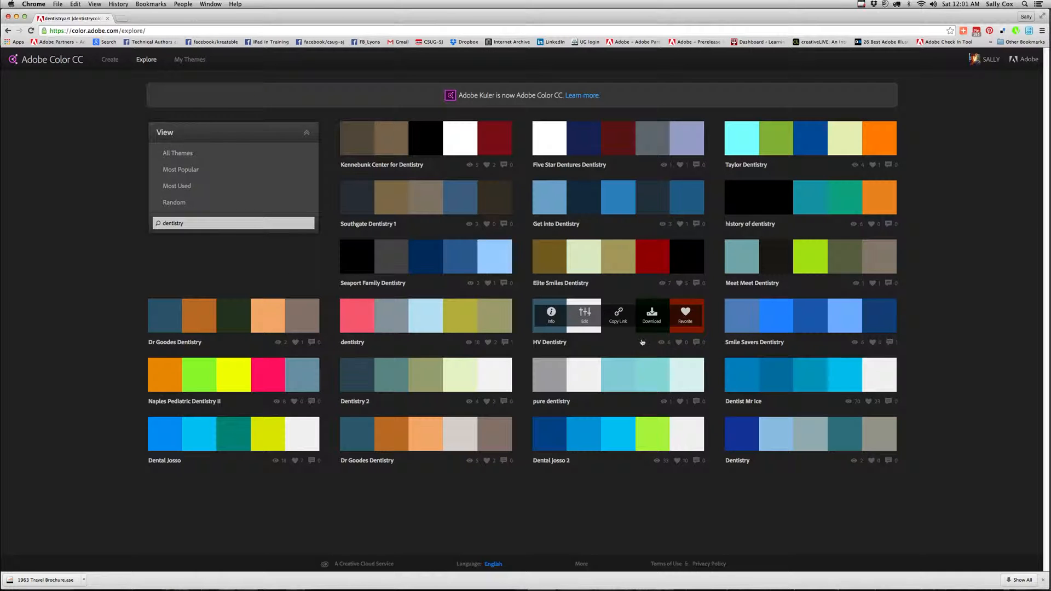
mouse_move(695, 429)
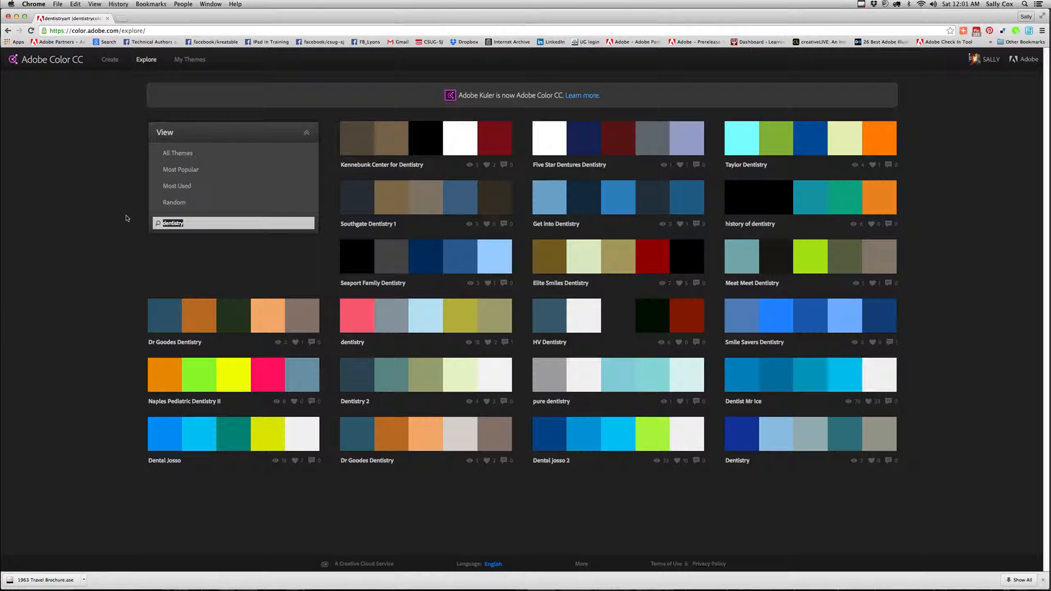
Search the themes for 'nature' and look through the results
type("nature")
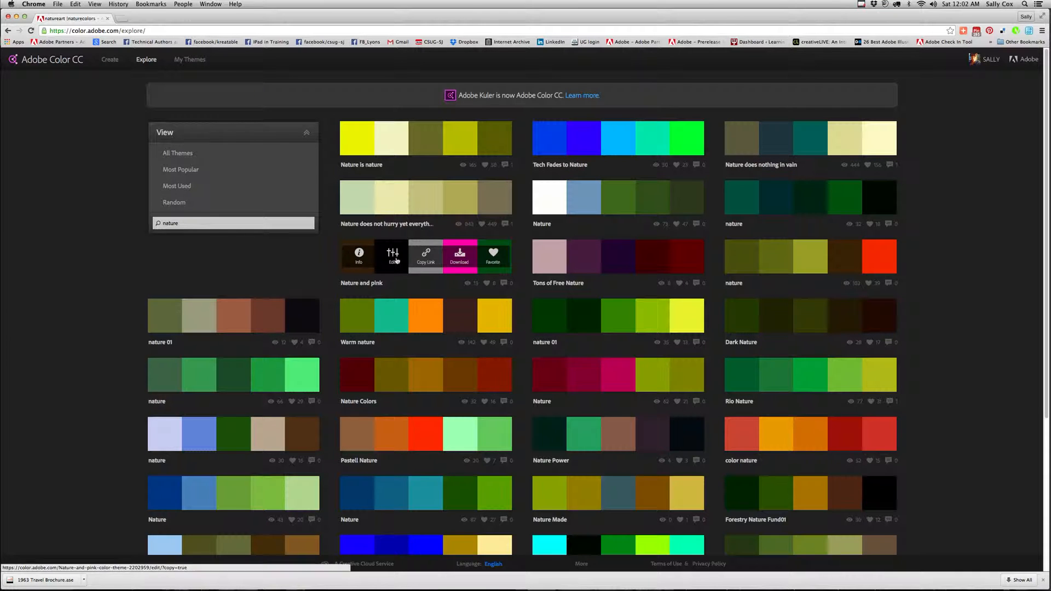
scroll("down", 3)
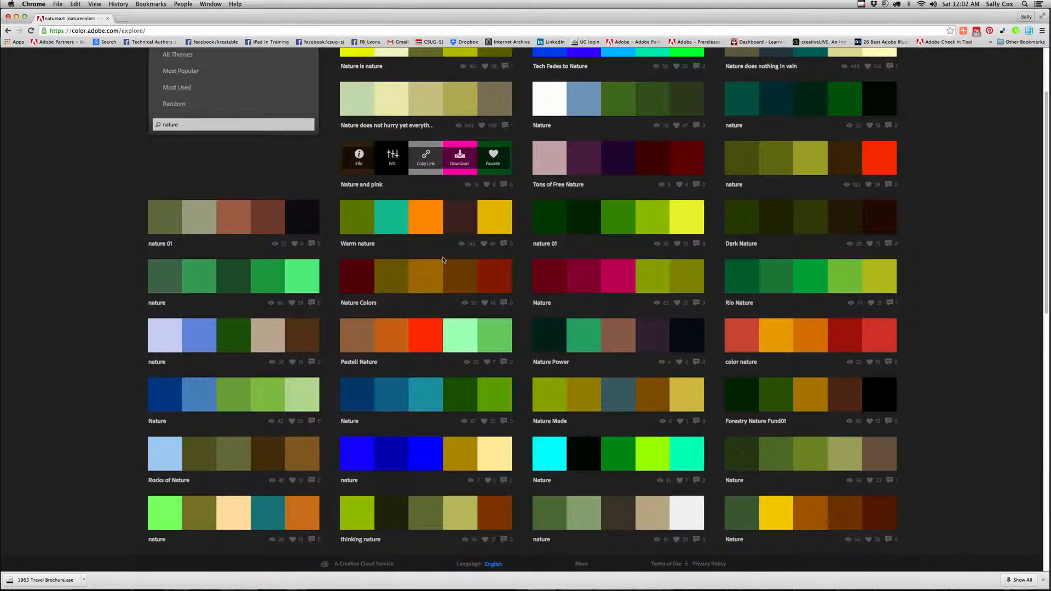
scroll("down", 3)
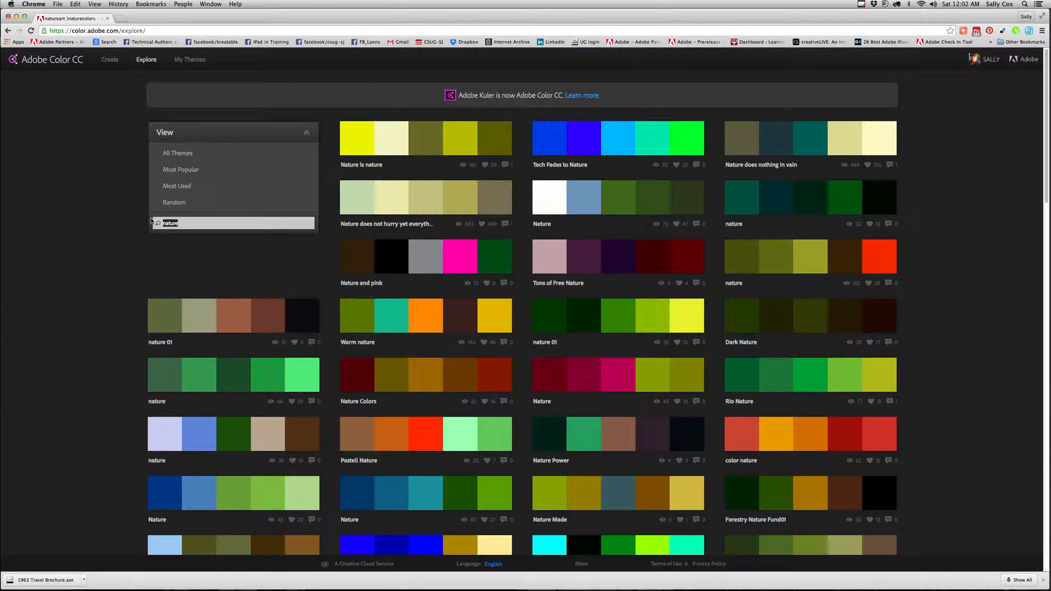
Search '1963 travel' and download the 1963 Travel Brochure palette
type("1963")
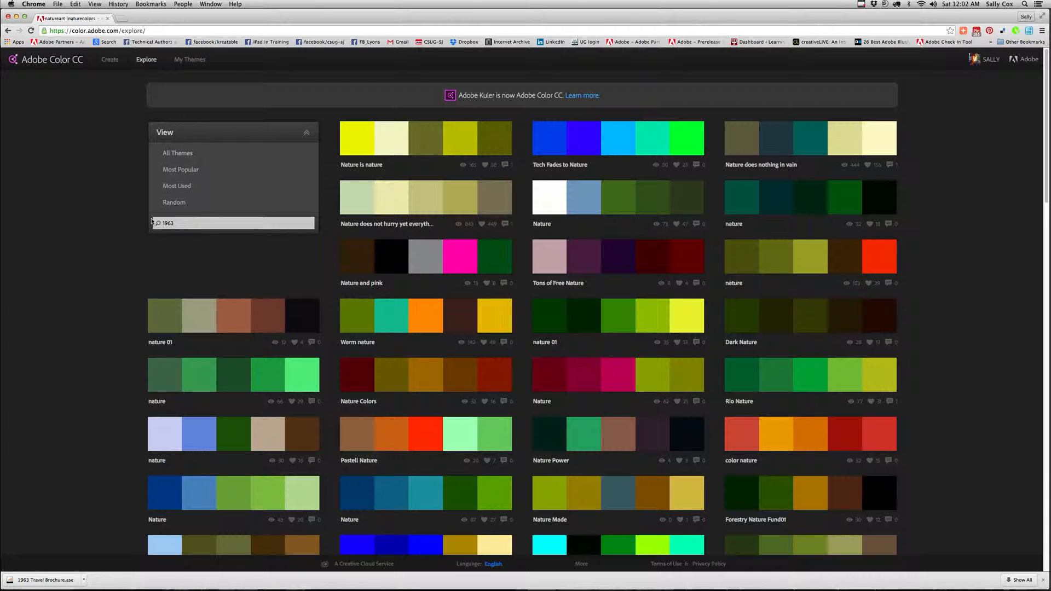
type("travel")
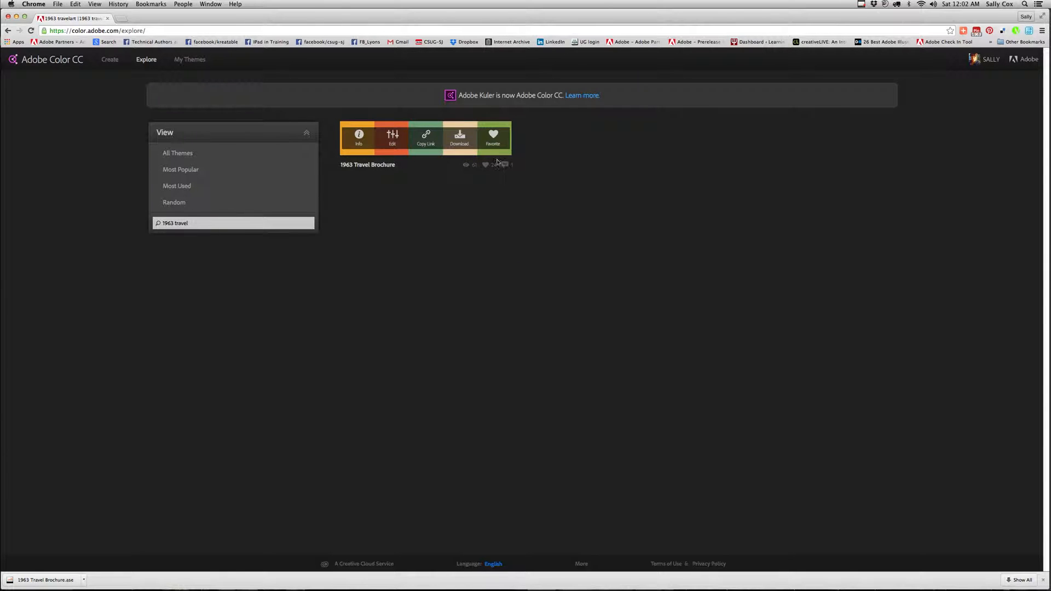
mouse_move(401, 220)
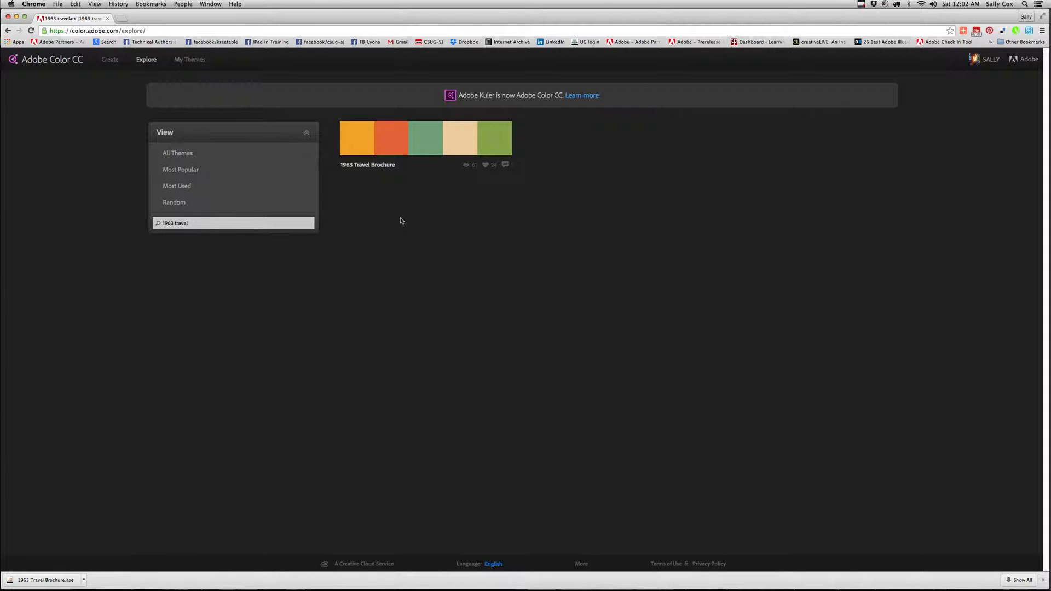
mouse_move(425, 139)
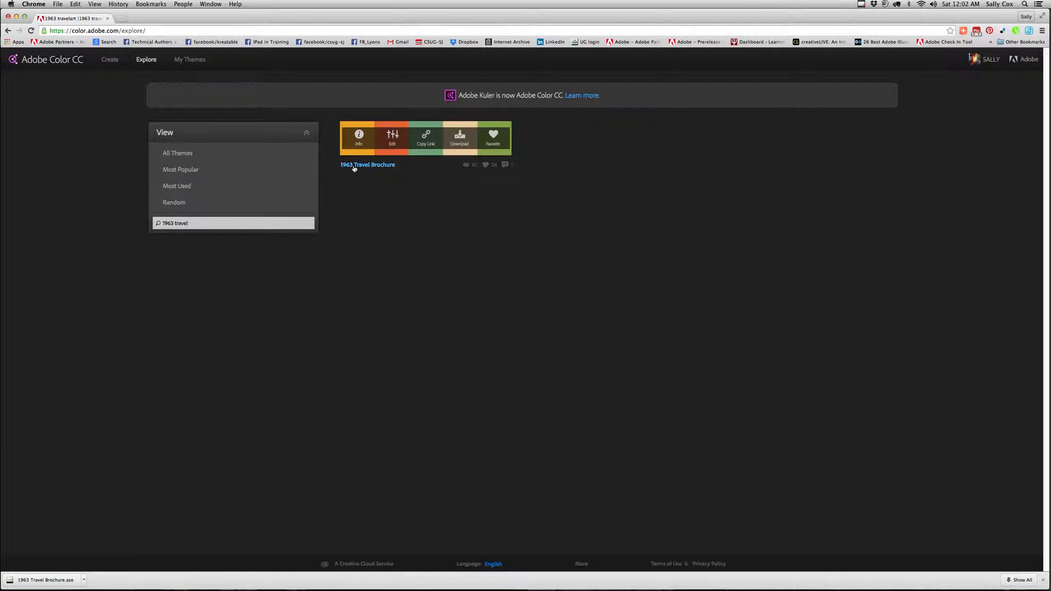
mouse_move(359, 204)
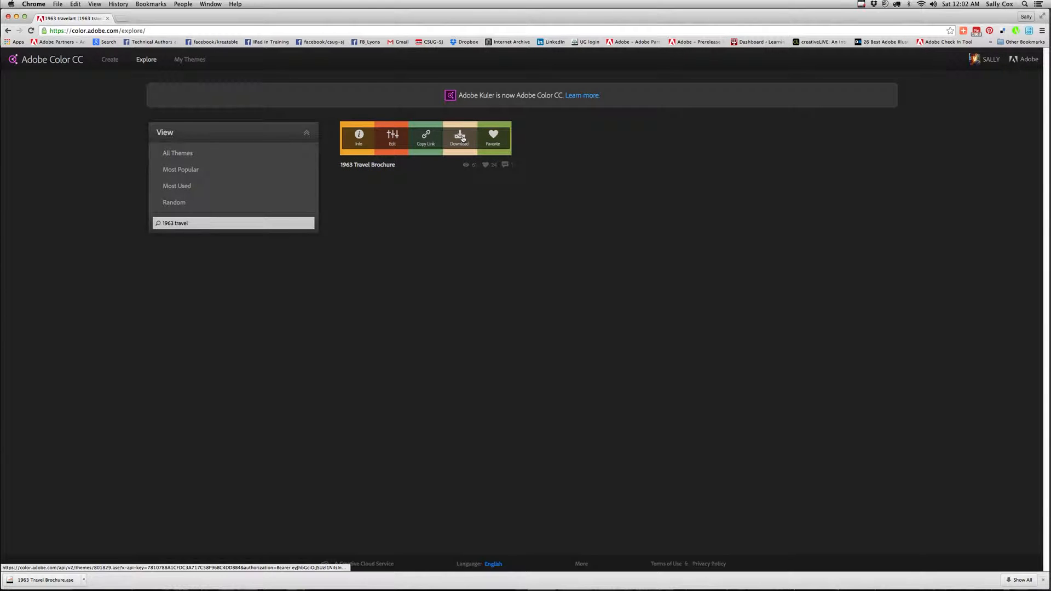
left_click(459, 138)
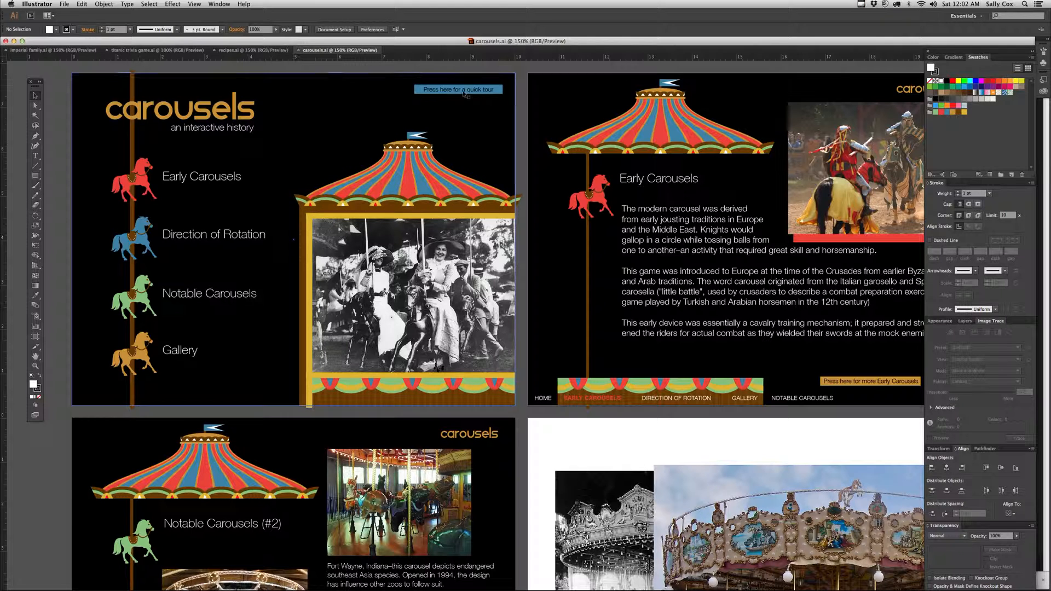
Load 1963 Travel Brochure.ase from Downloads via Open Swatch Library > Other Library
left_click(1038, 57)
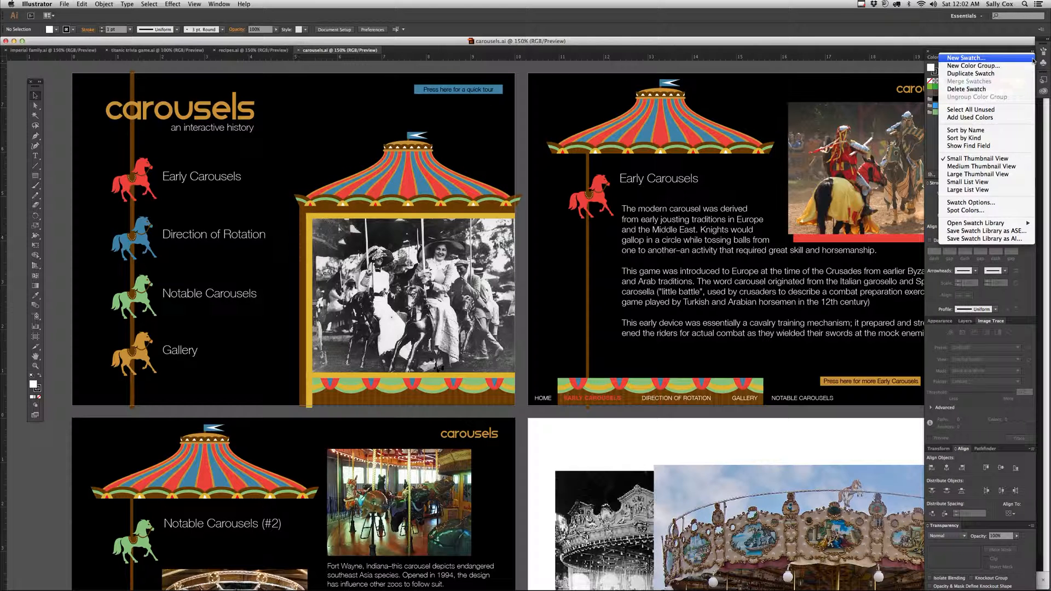
left_click(979, 222)
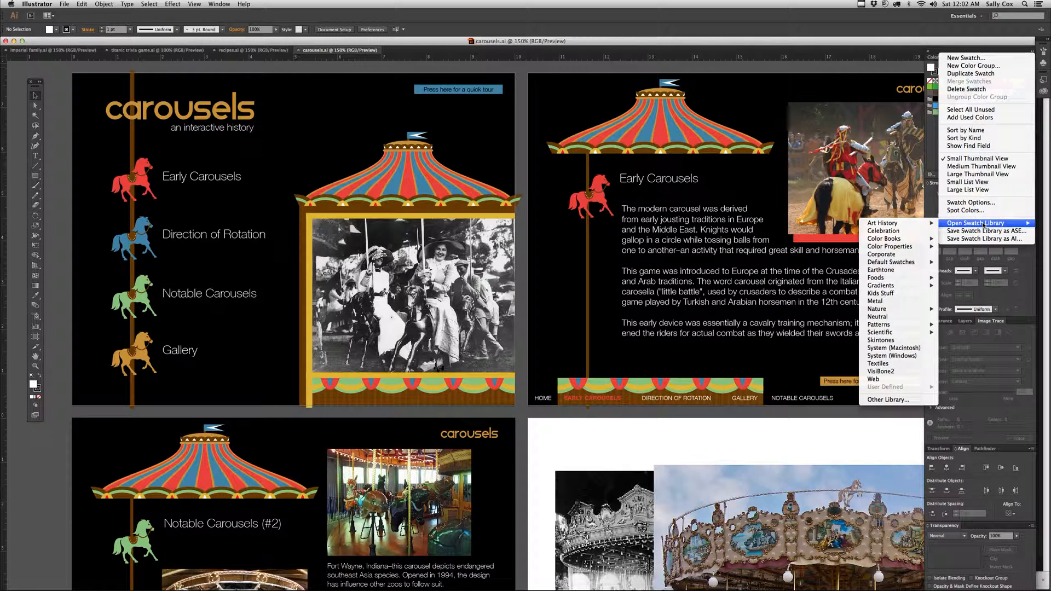
mouse_move(891, 396)
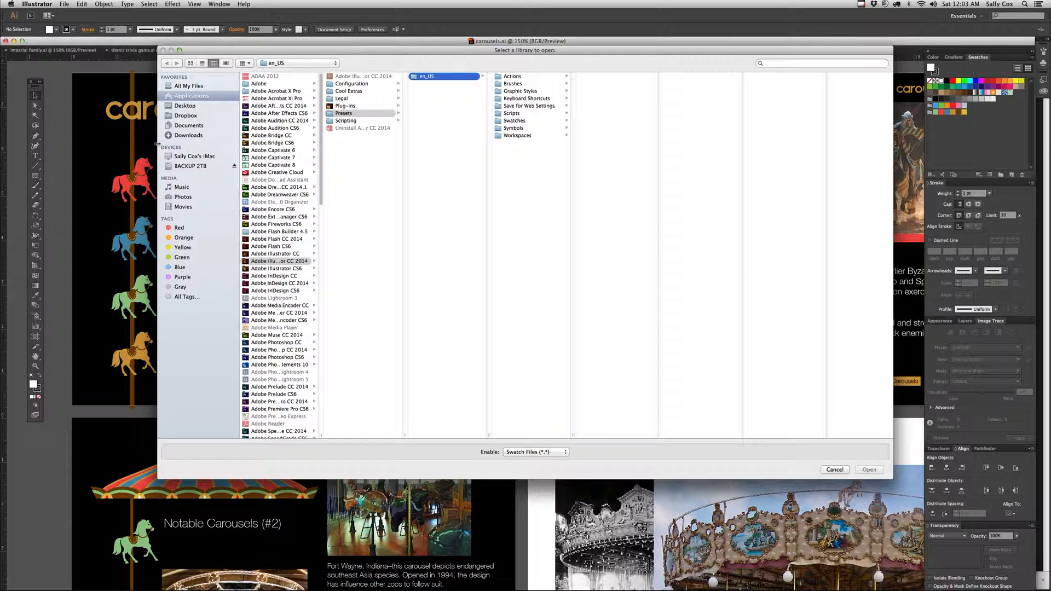
left_click(190, 135)
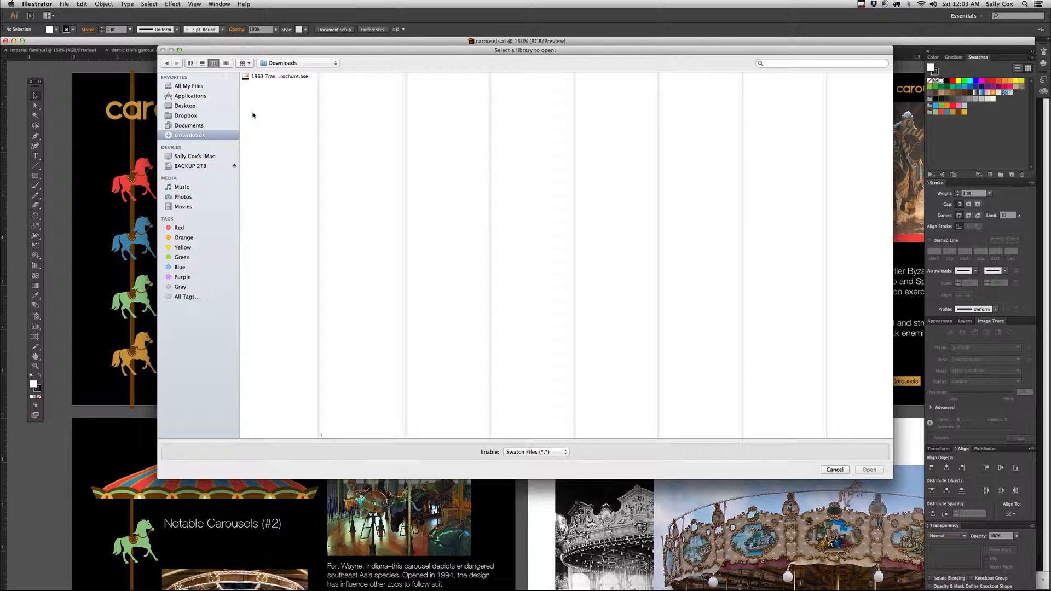
left_click(277, 76)
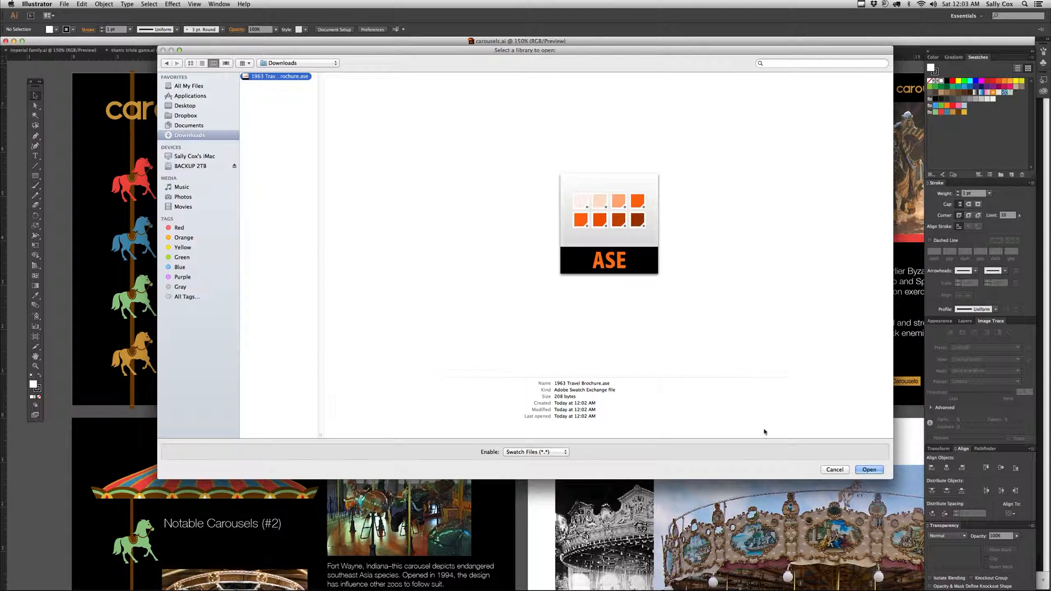
left_click(868, 469)
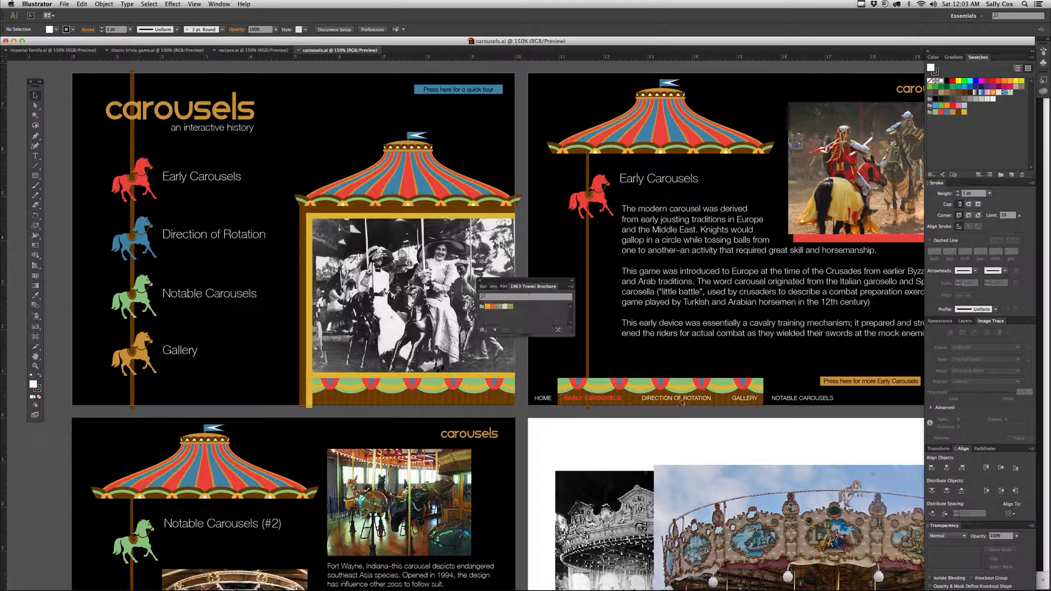